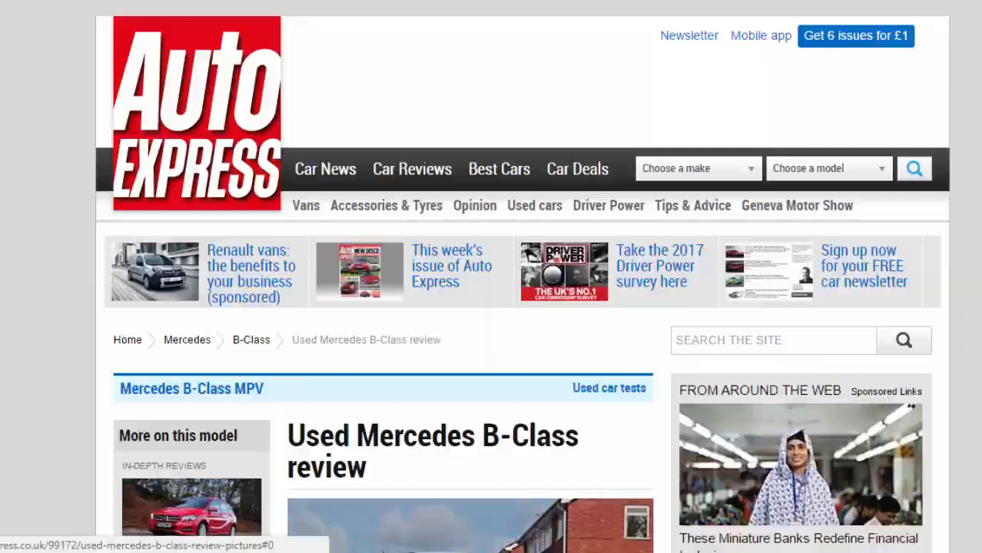
# Step: Open the used Mercedes B-Class review's picture gallery at image 1 of 16
pyautogui.click(471, 525)
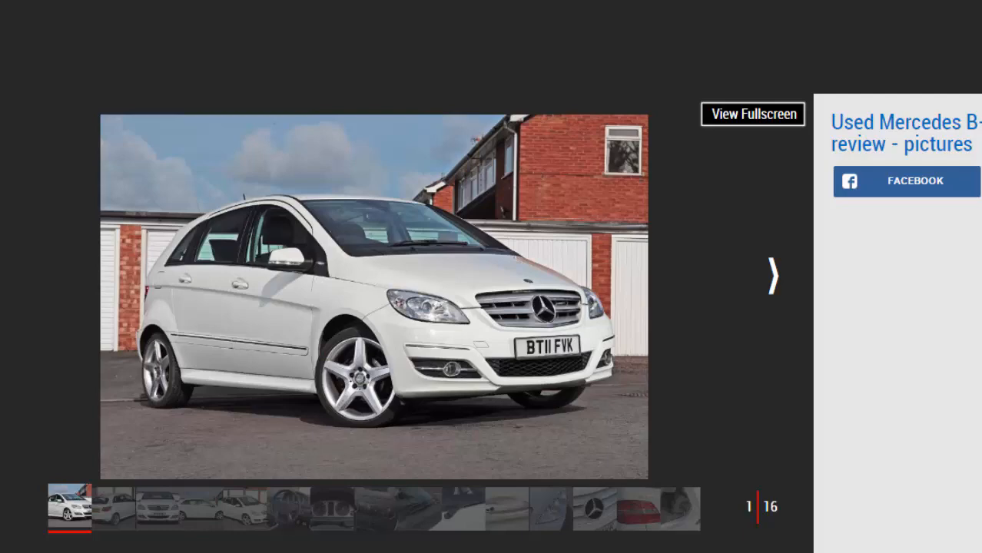
# Step: Advance the gallery through the rear and front shots to image 4, the side profile
pyautogui.click(771, 275)
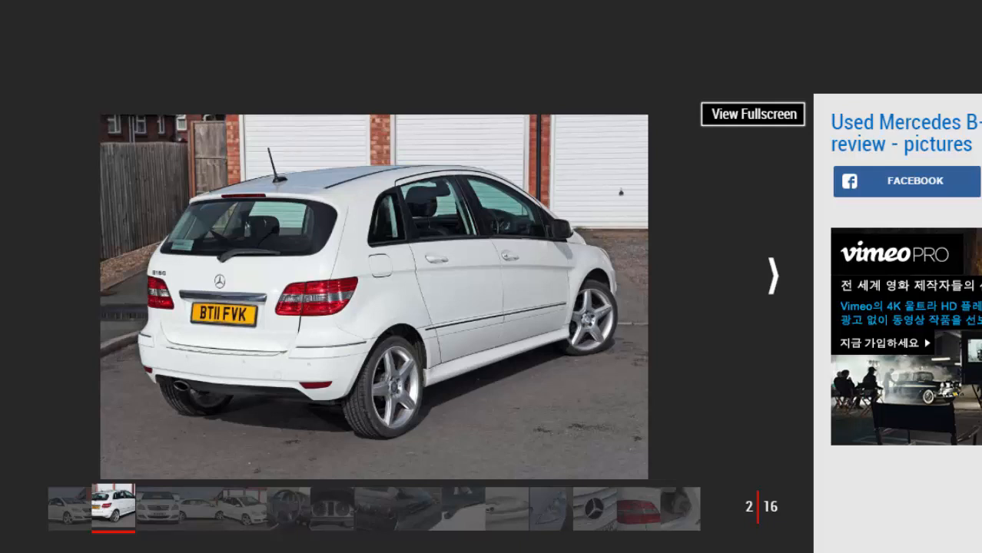
pyautogui.click(772, 275)
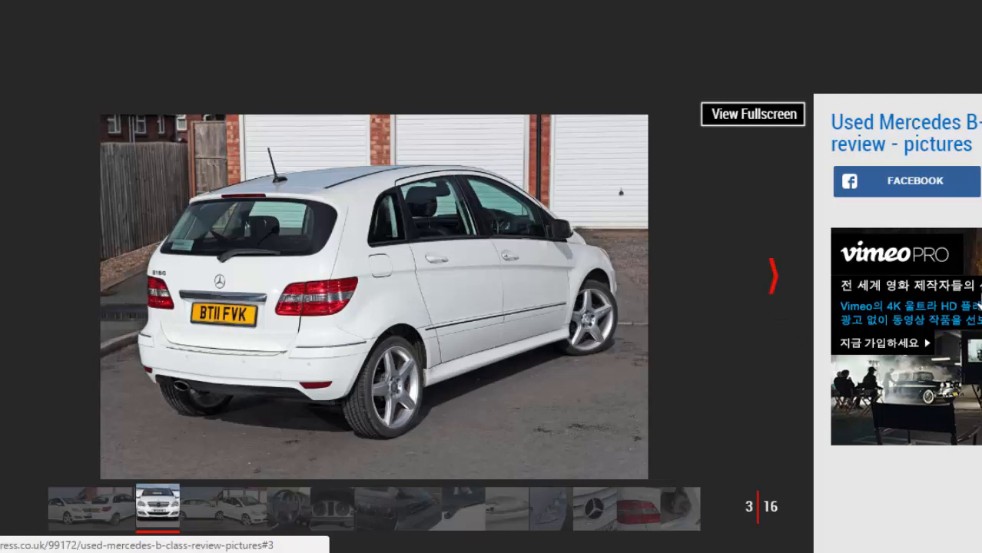
pyautogui.click(773, 277)
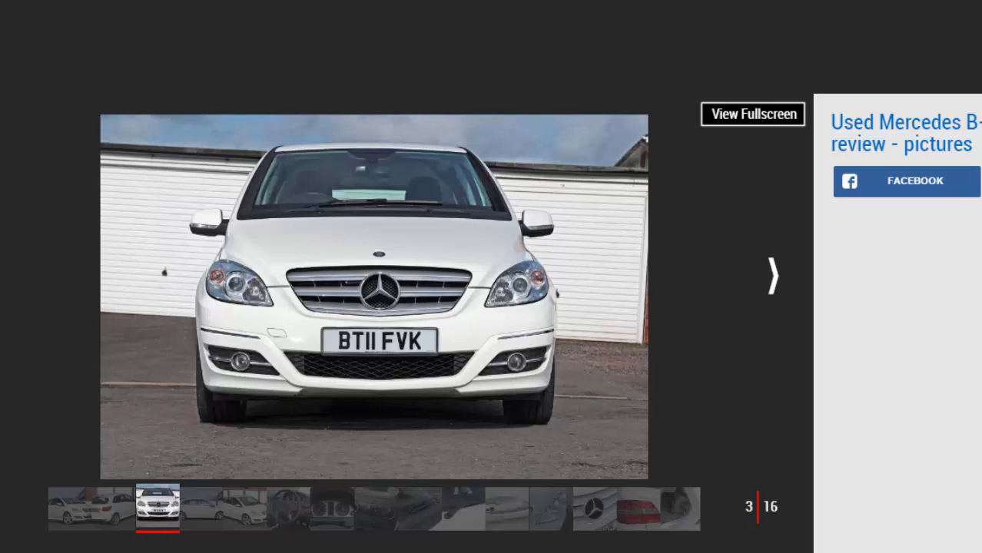
pyautogui.click(772, 275)
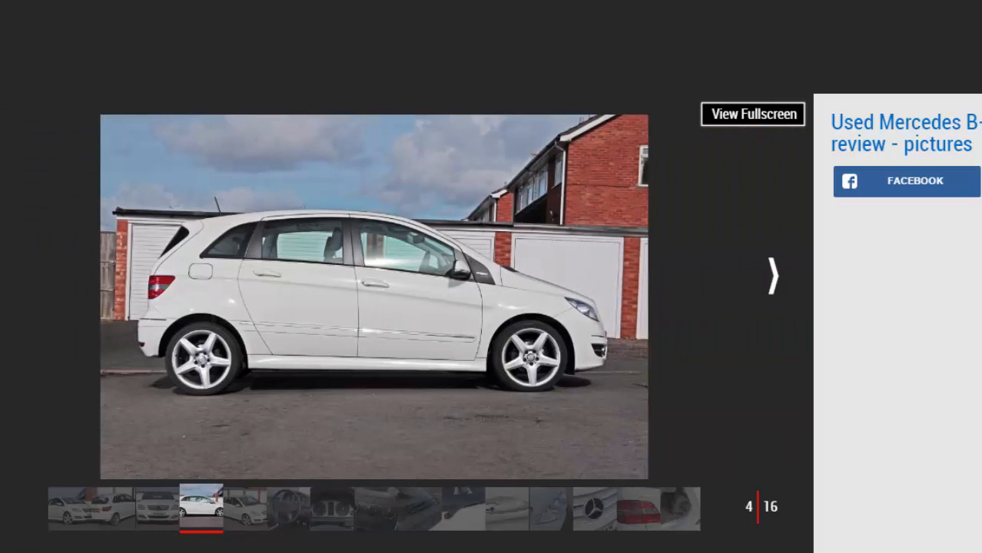
# Step: Advance past the front three-quarter view to image 6, the dashboard interior shot
pyautogui.click(772, 275)
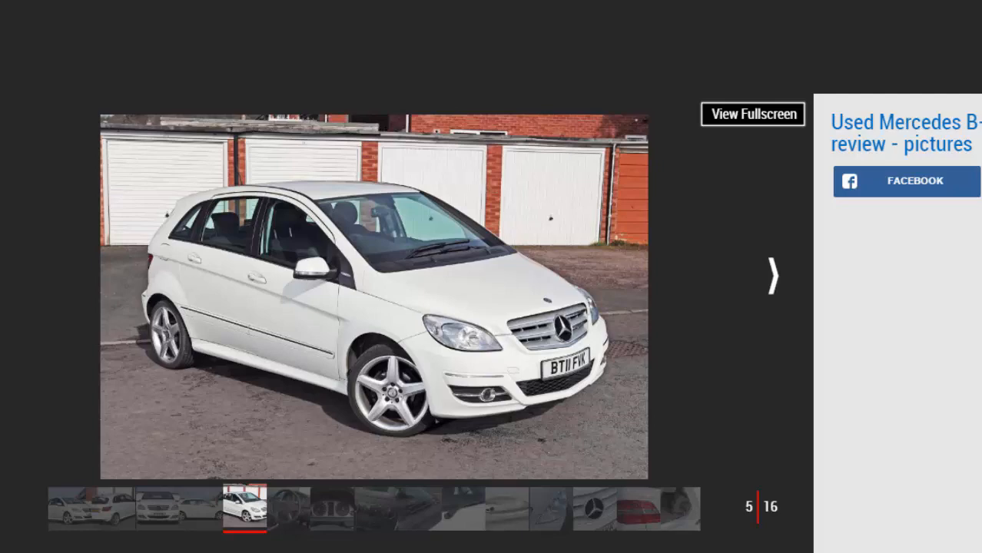
pyautogui.click(771, 275)
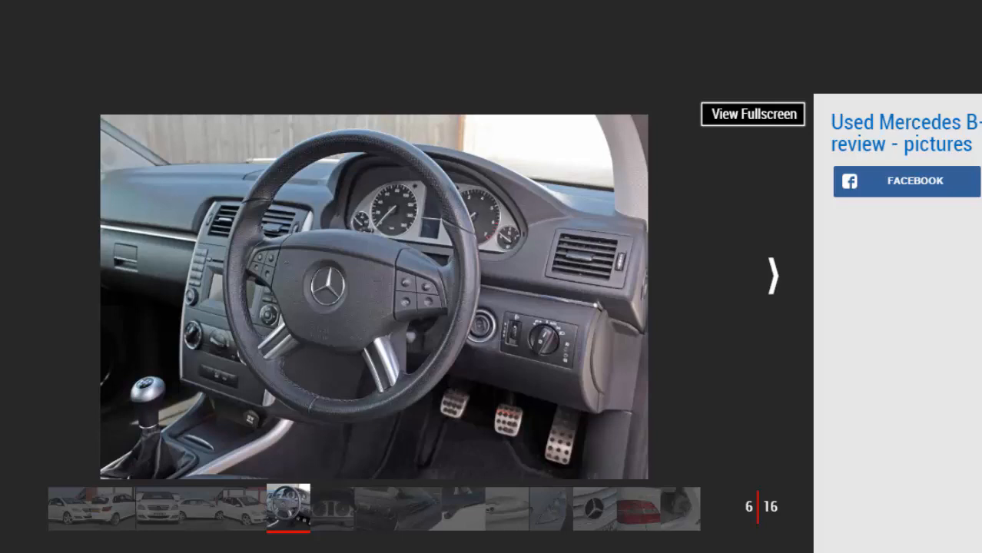
pyautogui.moveTo(707, 285)
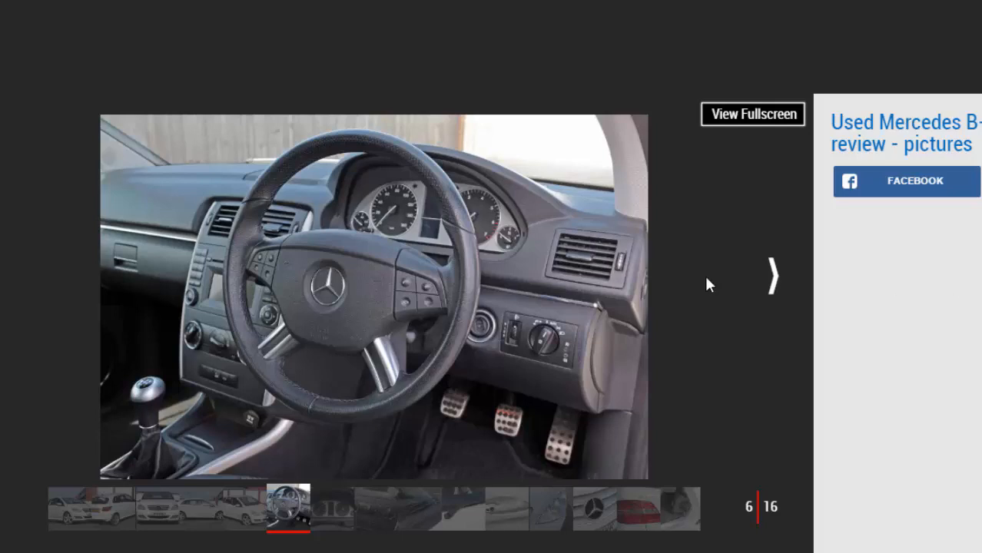
# Step: Advance the gallery to image 9 of 16, the windscreen wiper close-up
pyautogui.click(773, 276)
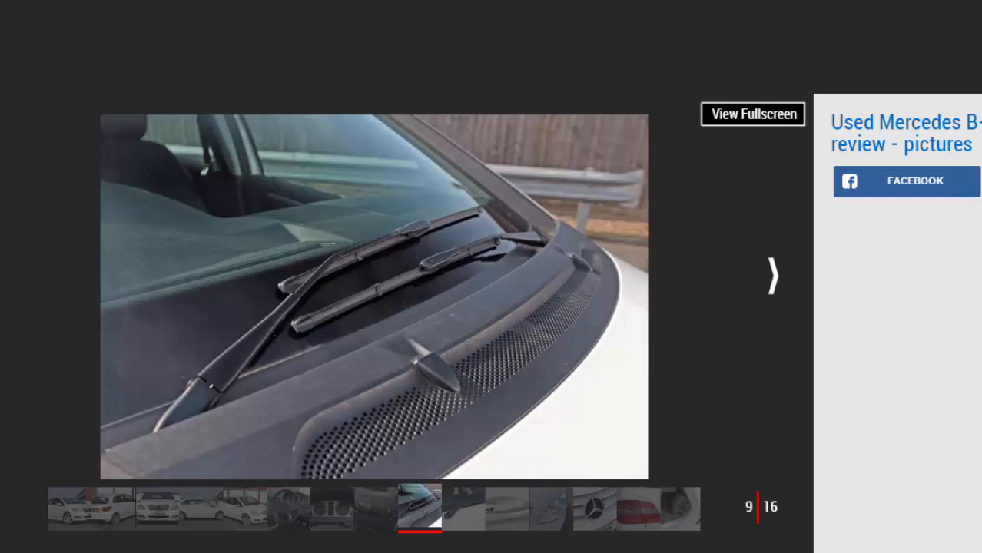
# Step: Advance past the rear wiper and door handle shots to image 12, the headlight close-up
pyautogui.click(771, 275)
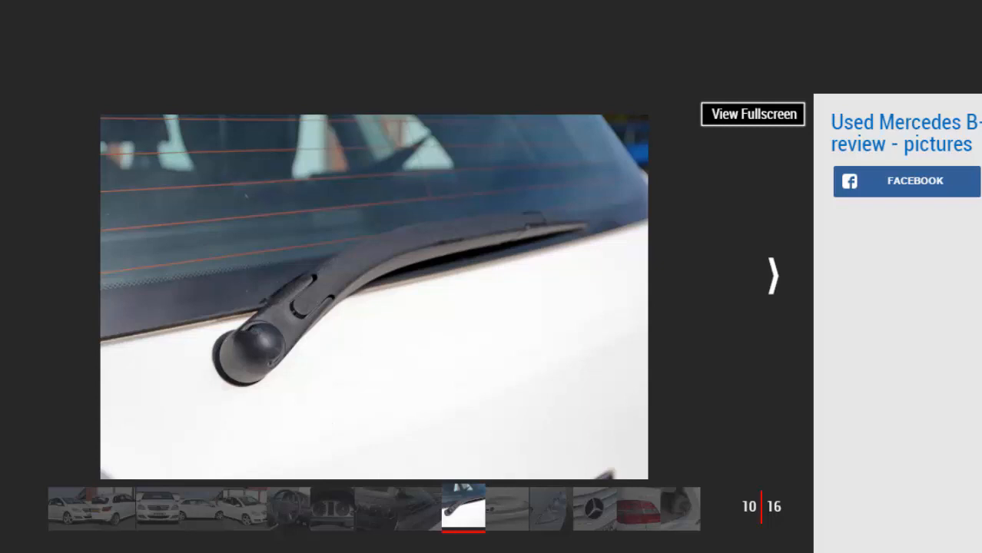
pyautogui.moveTo(771, 289)
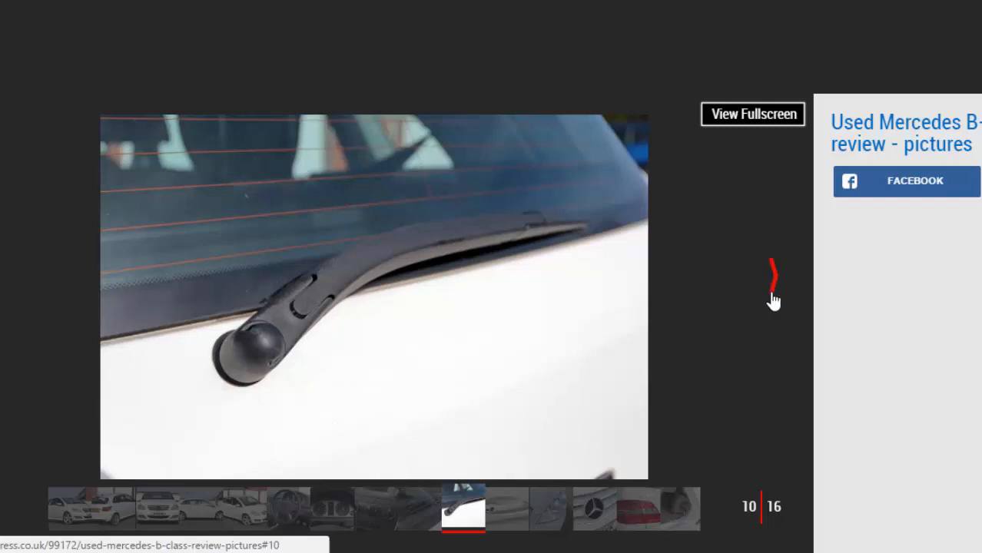
pyautogui.click(775, 275)
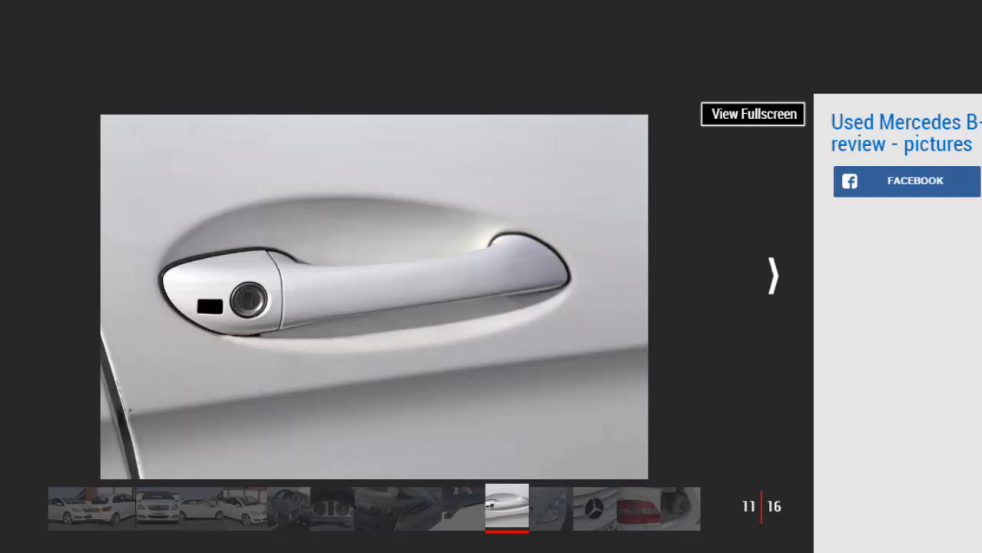
pyautogui.moveTo(833, 340)
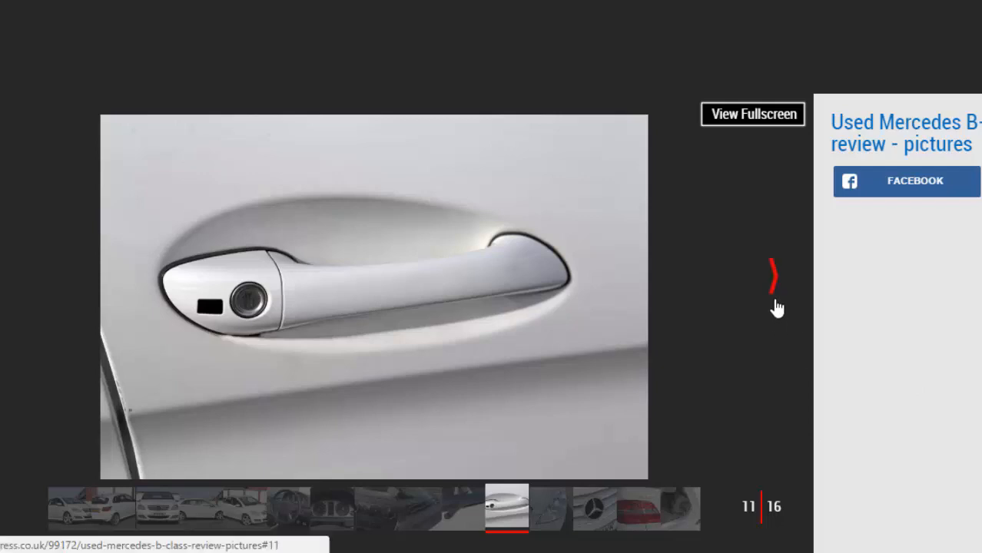
pyautogui.click(773, 275)
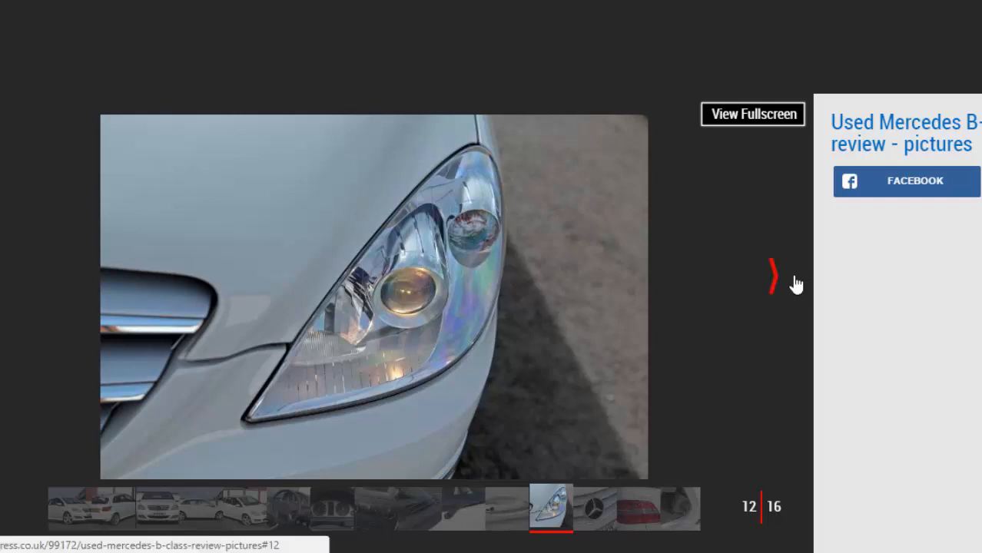
# Step: Page through the grille badge and tail-light shots to image 14, then return to the article
pyautogui.click(771, 275)
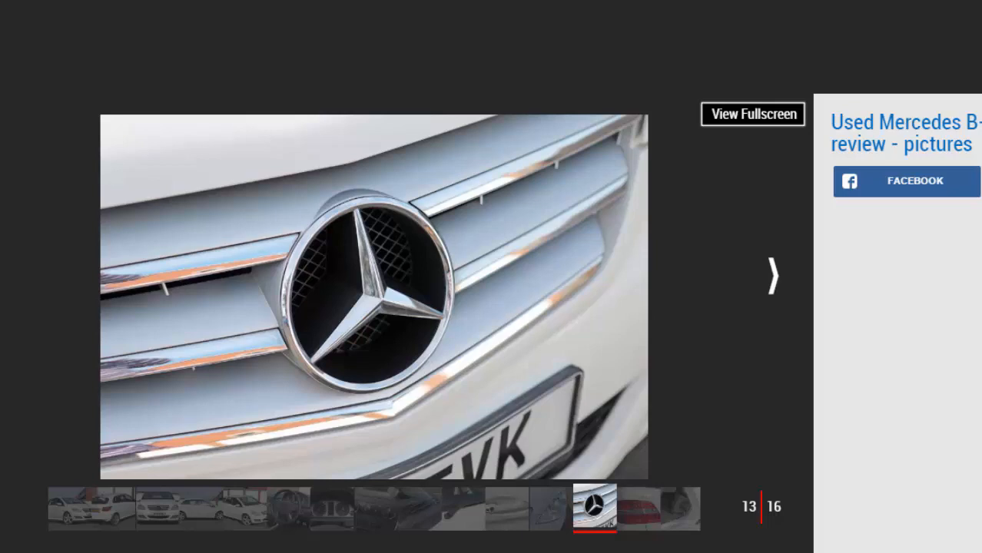
pyautogui.click(772, 275)
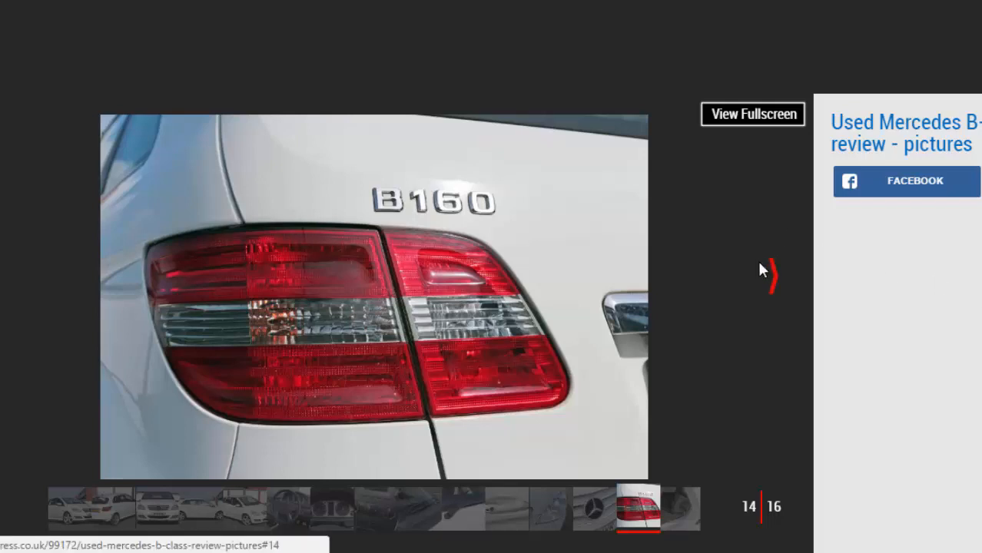
pyautogui.click(771, 275)
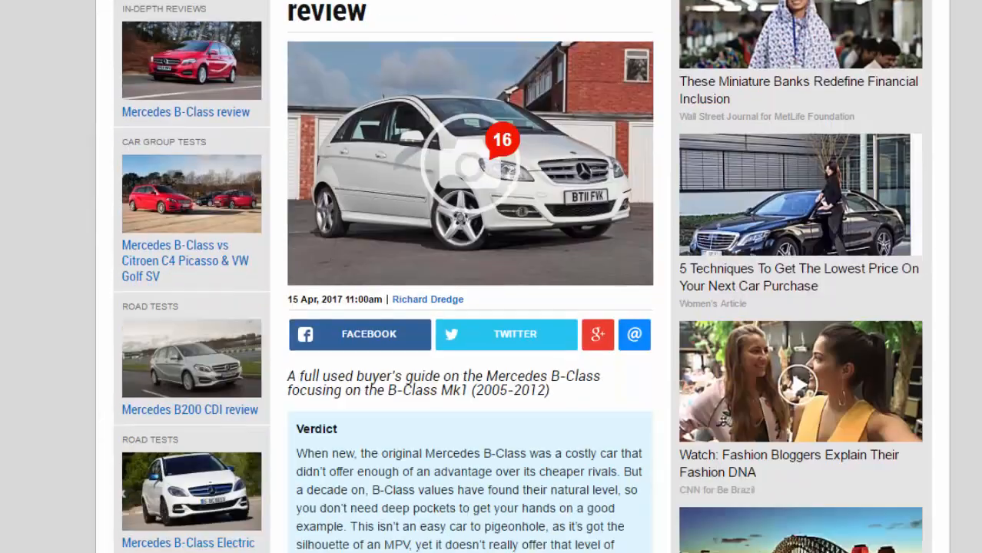
# Step: Scroll the review past History, Alternatives and What to look for to Running costs and Recalls
pyautogui.scroll(-3)
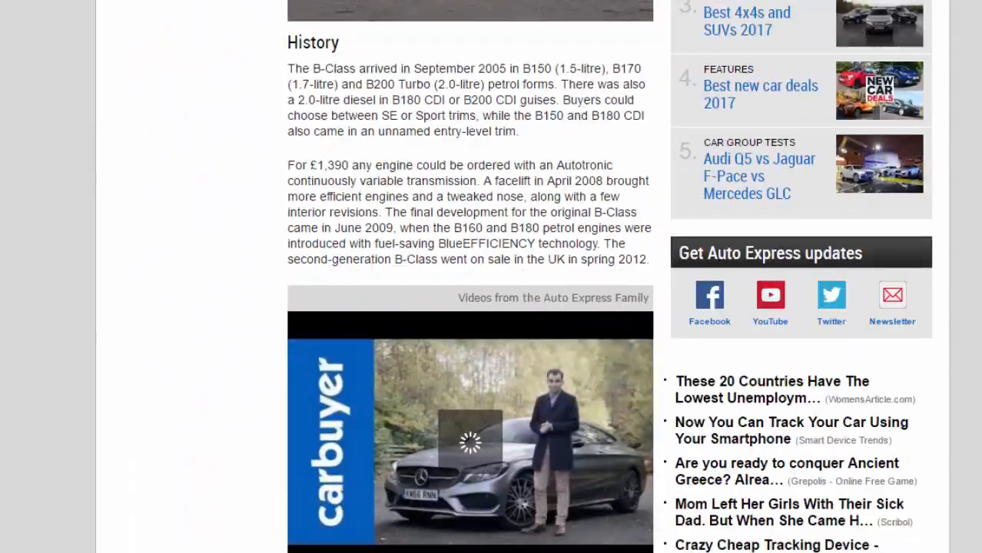
pyautogui.scroll(-3)
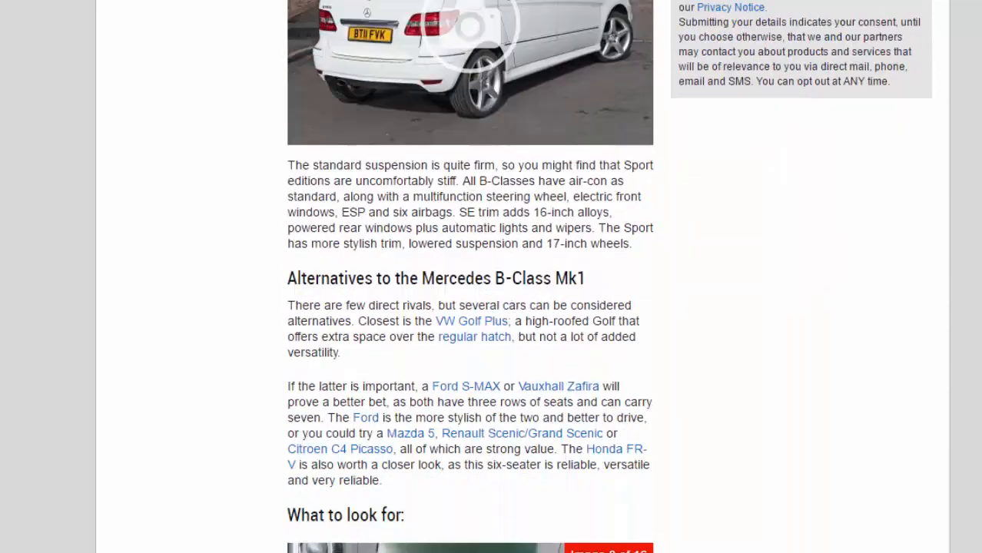
pyautogui.scroll(-3)
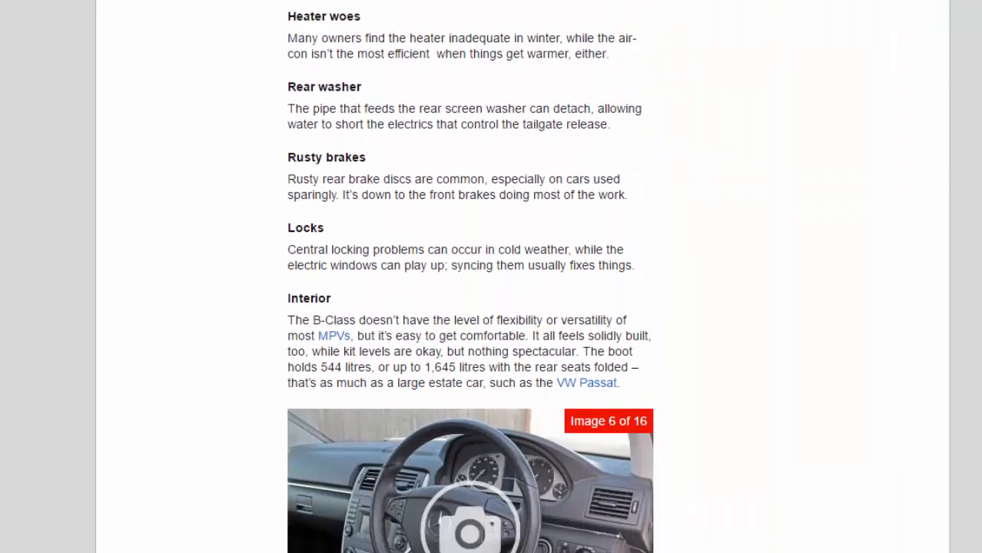
pyautogui.scroll(-3)
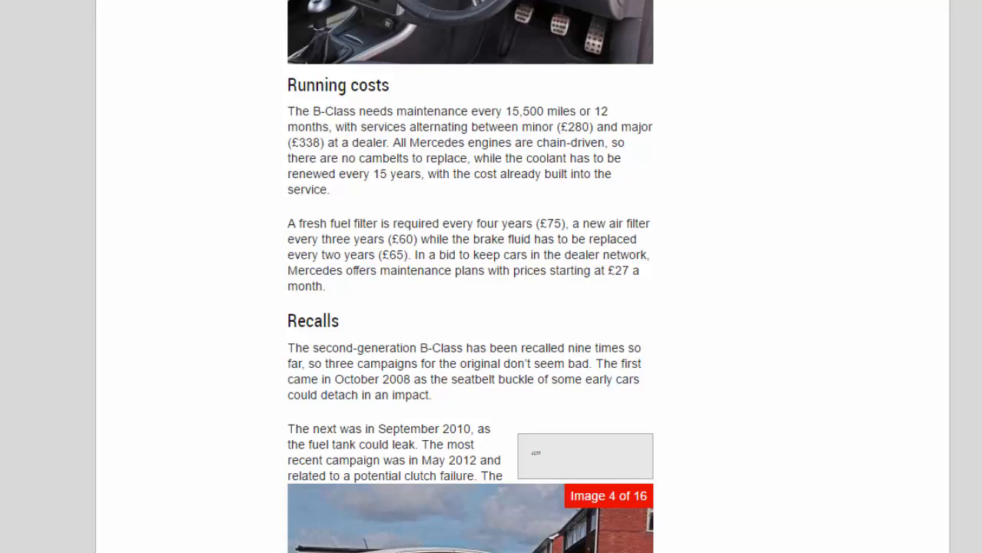
# Step: Scroll down so the full Recalls section fills the view
pyautogui.scroll(-3)
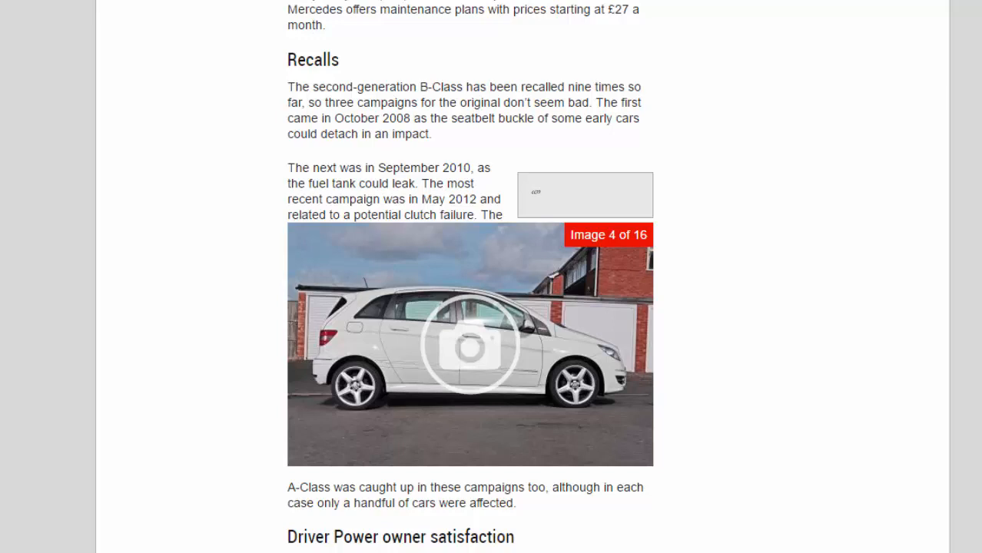
# Step: Scroll to the Driver Power owner satisfaction section and related keywords at the article's end
pyautogui.scroll(-3)
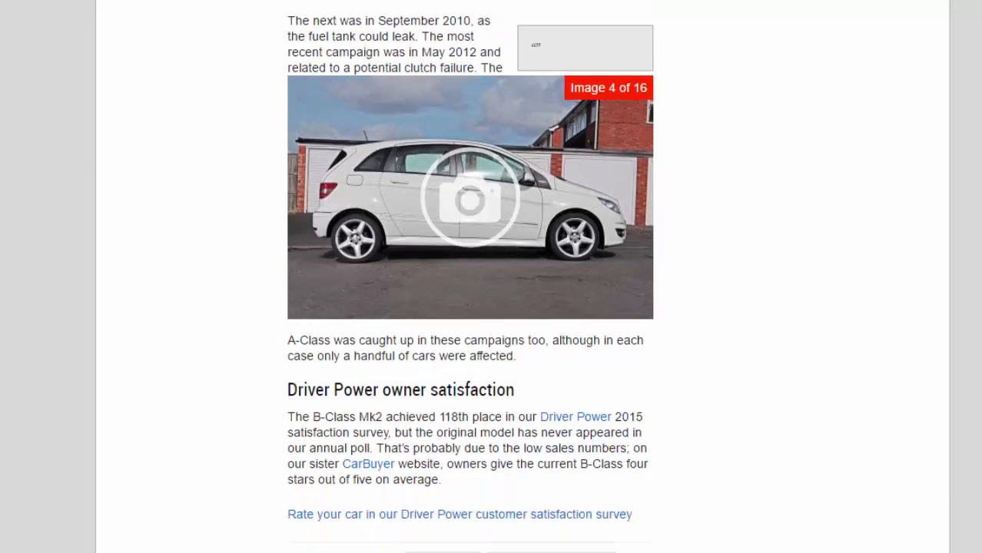
pyautogui.scroll(-3)
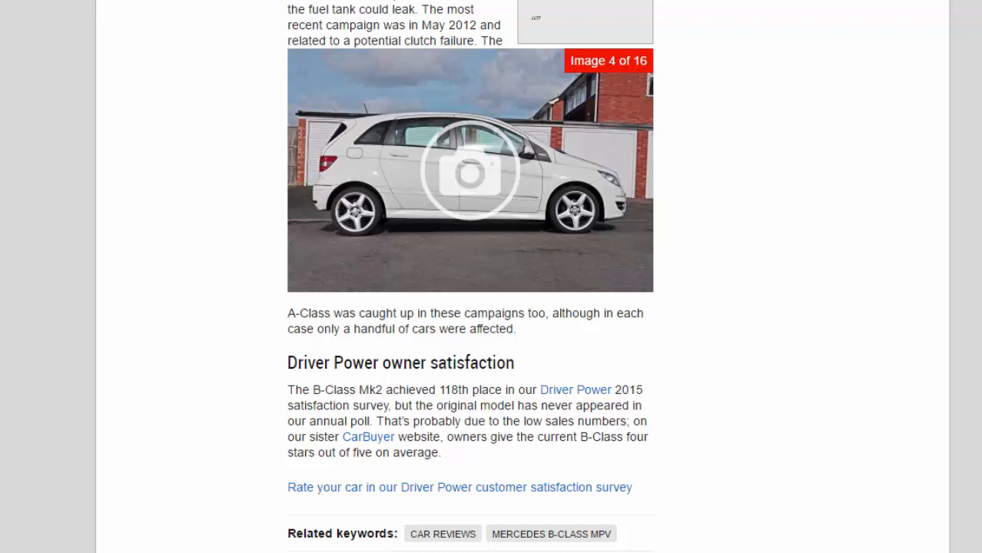